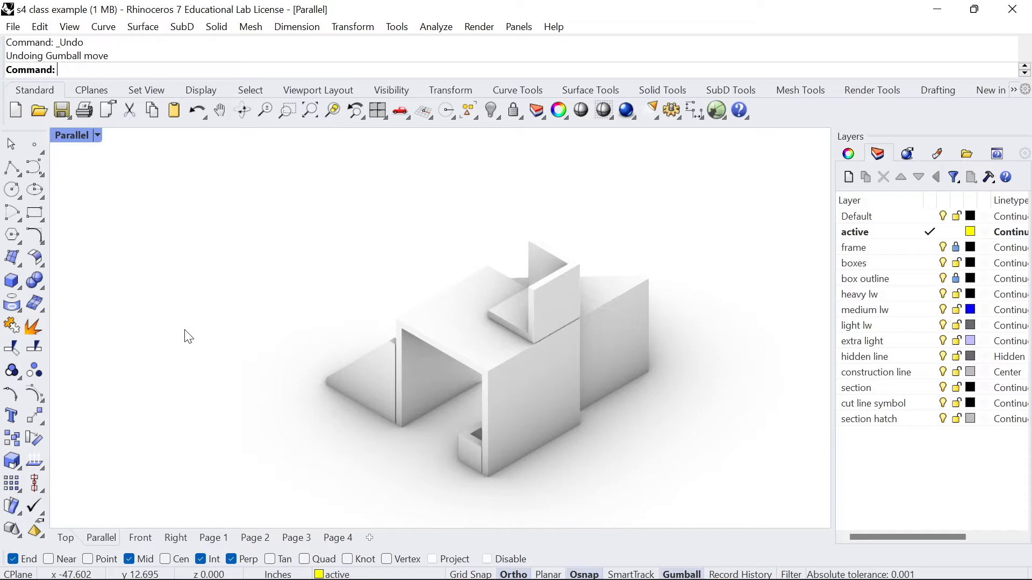
mouse_move(442, 394)
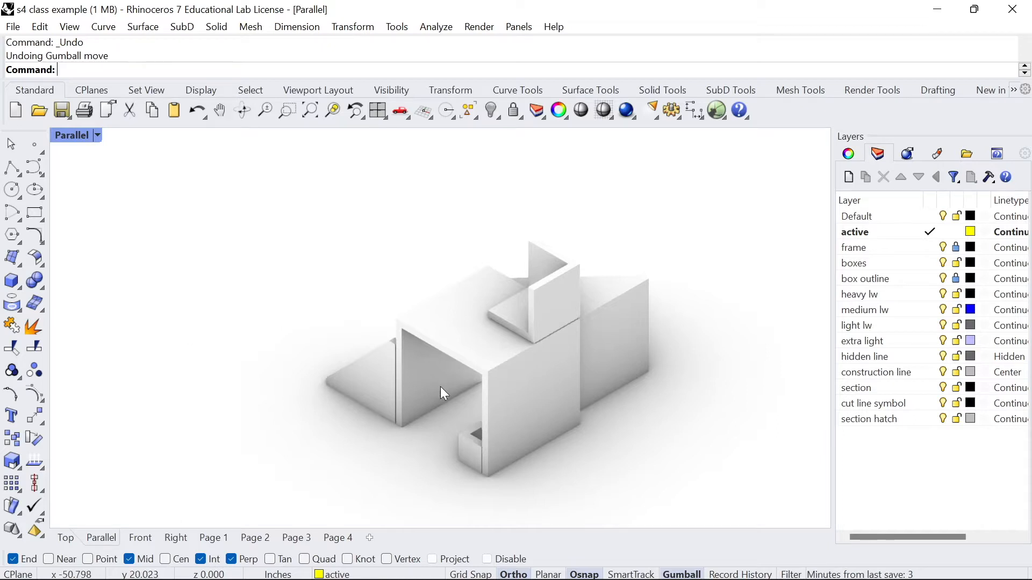
mouse_move(503, 242)
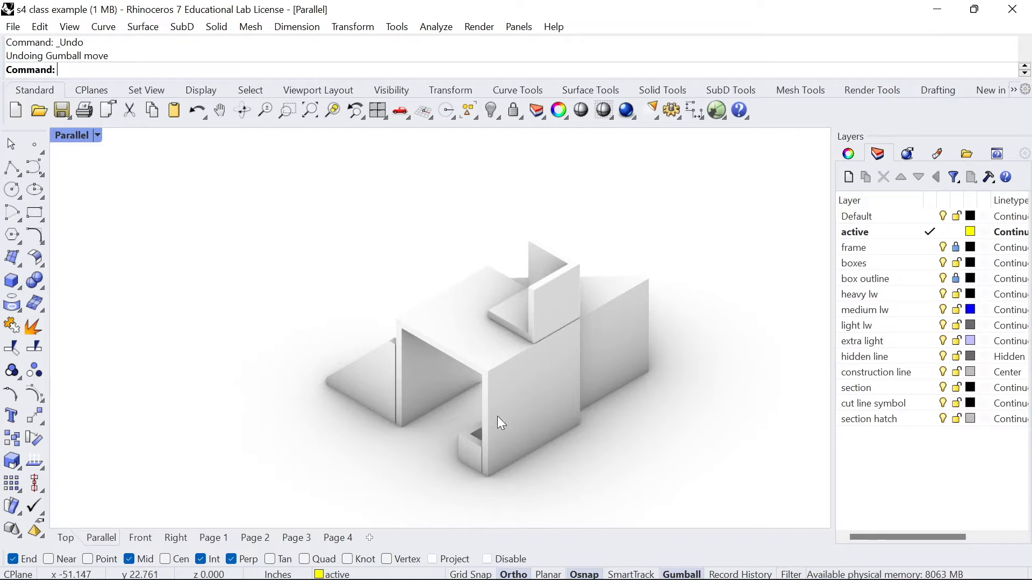
mouse_move(391, 456)
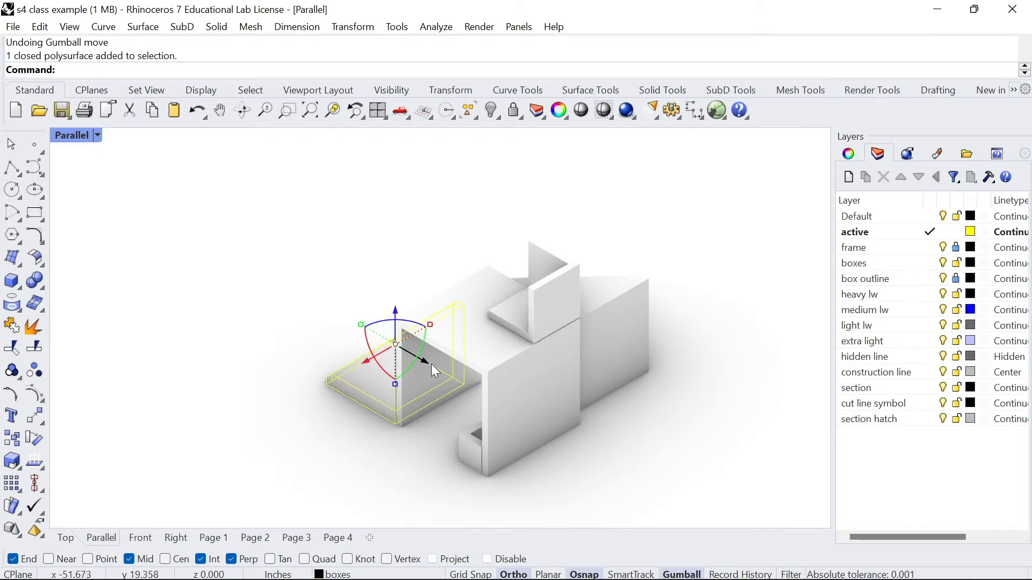
Step: Pull the sloped piece away from the box with the gumball, then undo the move
left_click_drag(395, 345, 481, 449)
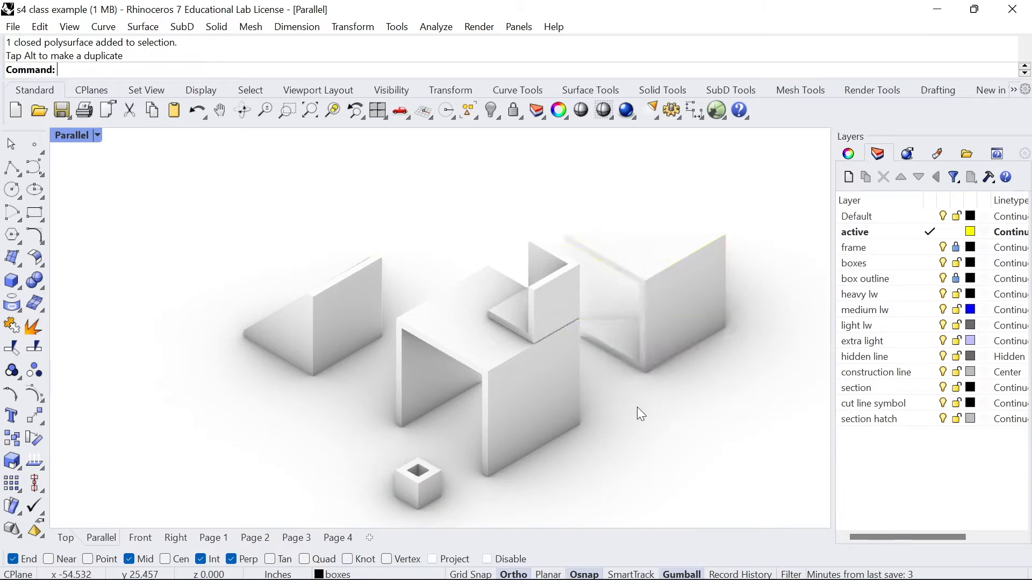
key("ctrl+z")
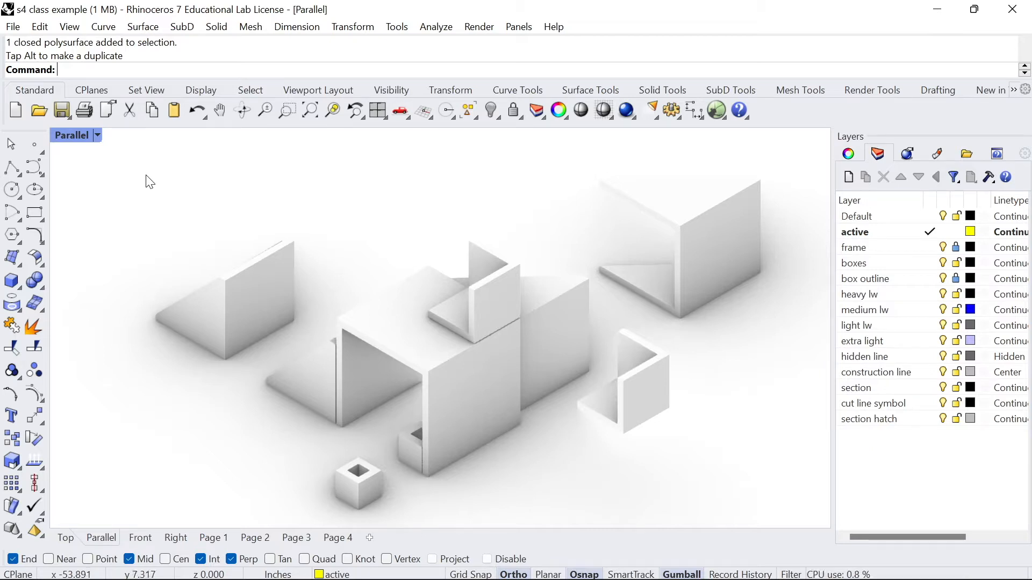
Step: Switch to the flat Top viewport showing the labeled 2D linework
left_click(65, 538)
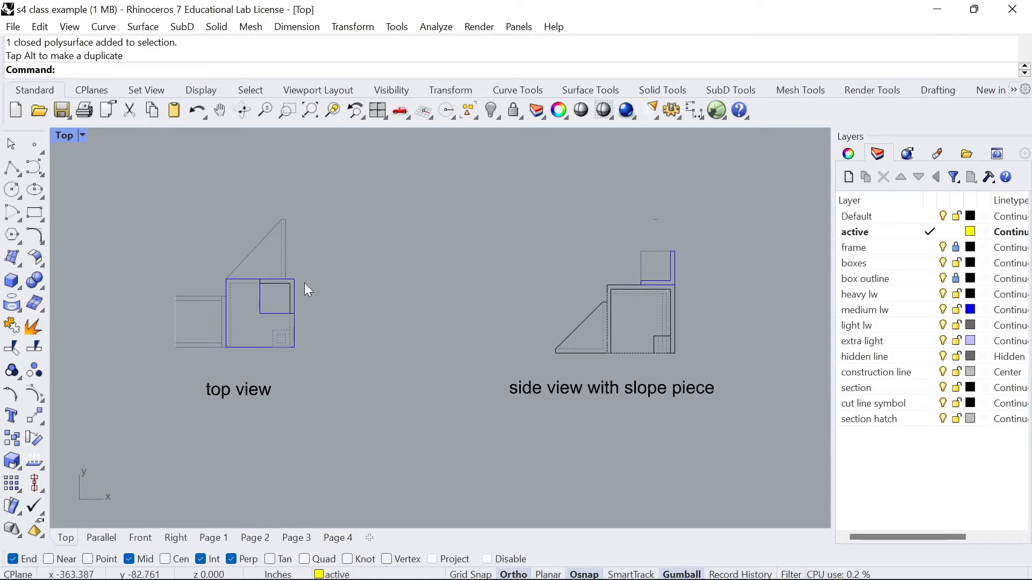
mouse_move(586, 318)
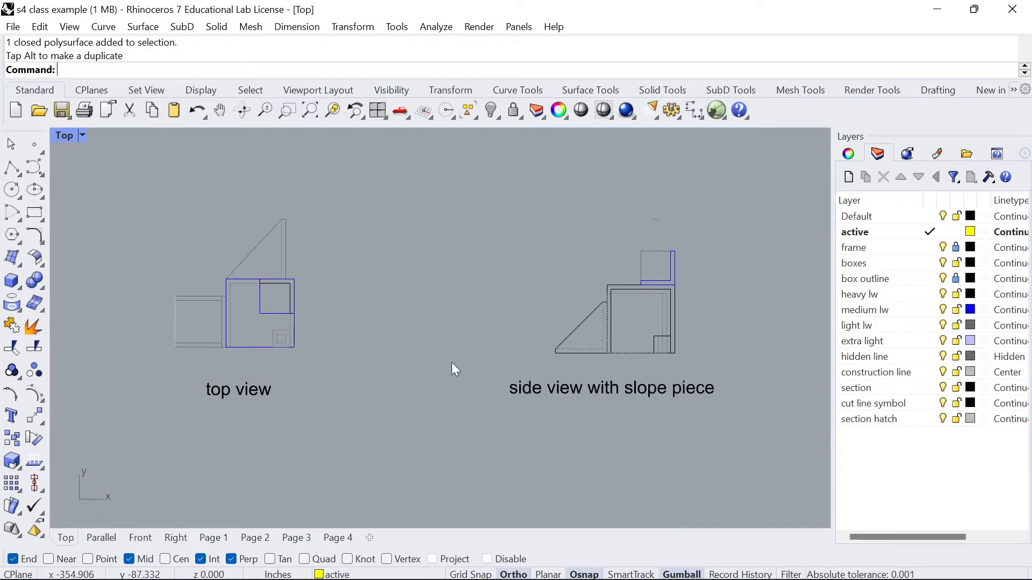
mouse_move(368, 389)
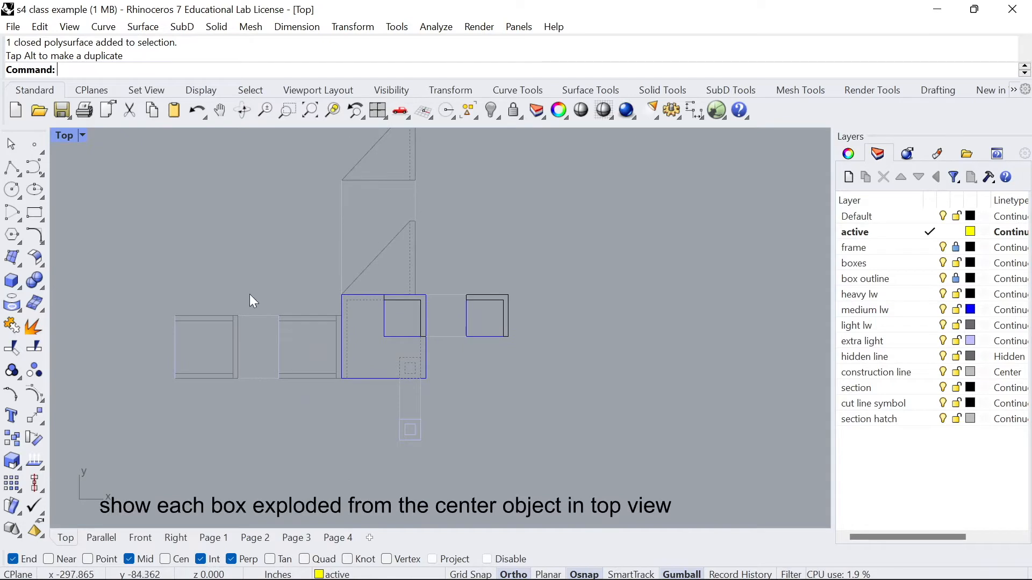
mouse_move(382, 205)
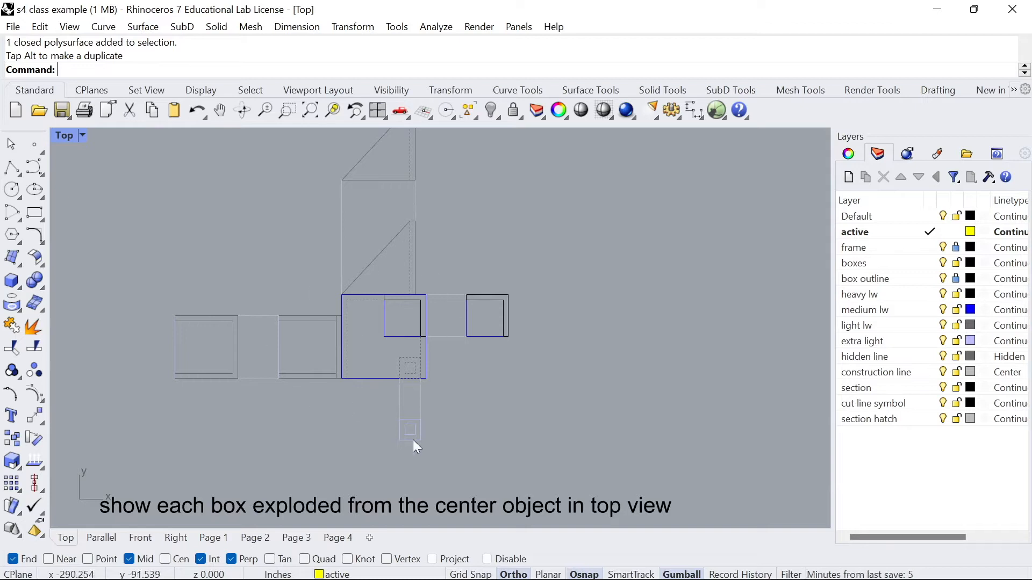
mouse_move(409, 151)
type("Copy")
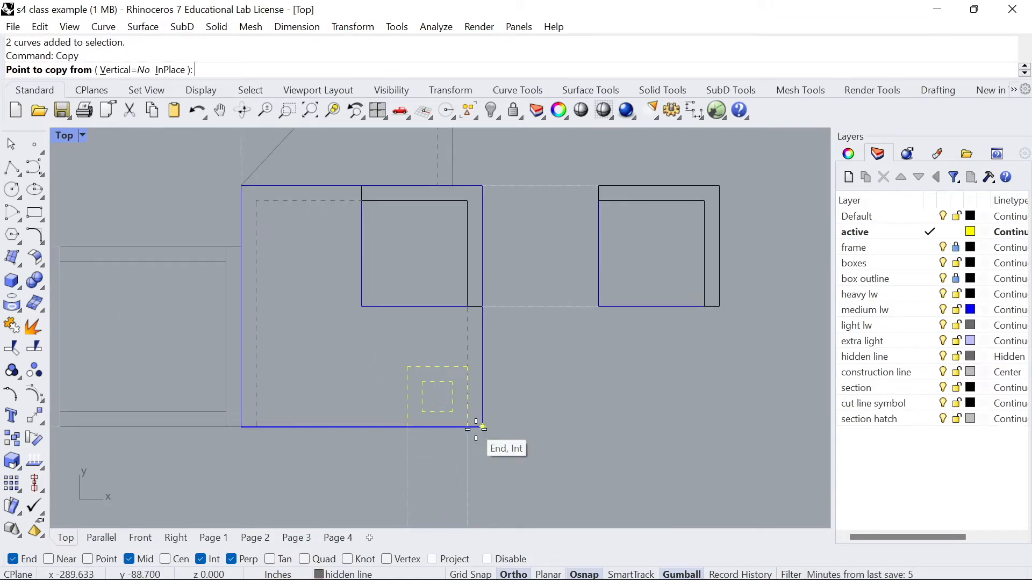
Step: Set the square's End corner as the base point for copying the side view
left_click(475, 422)
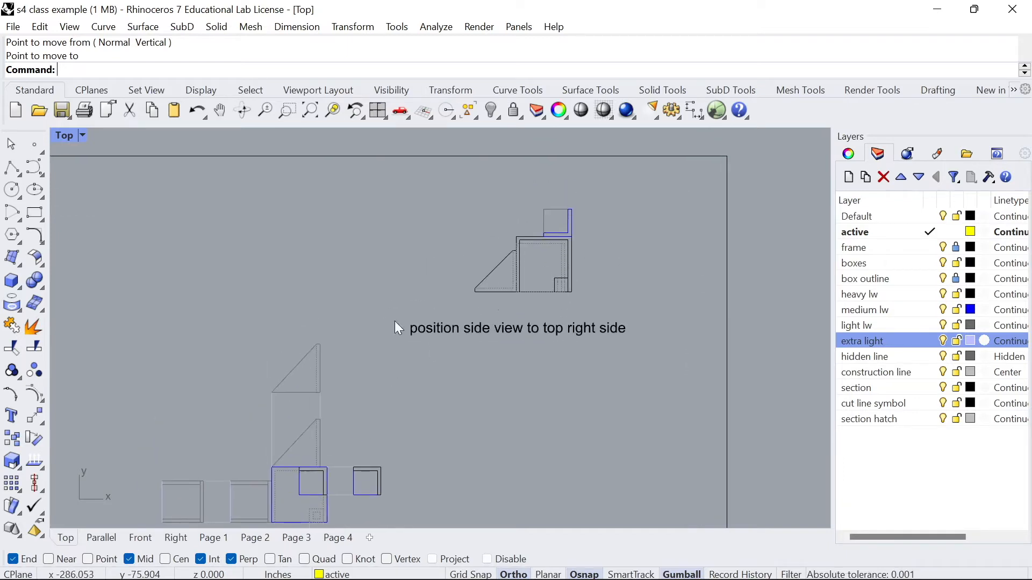
mouse_move(530, 232)
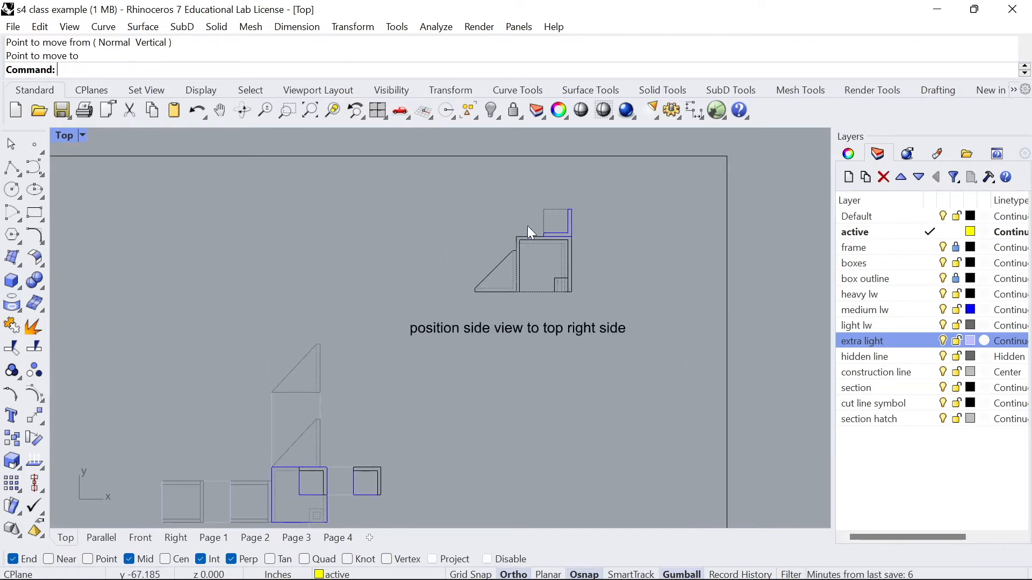
mouse_move(259, 290)
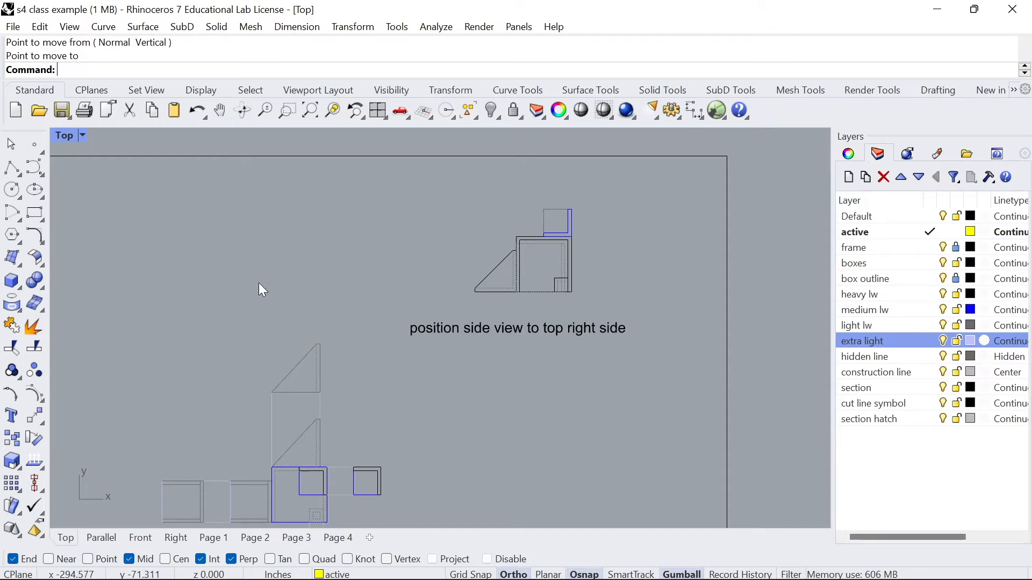
mouse_move(294, 207)
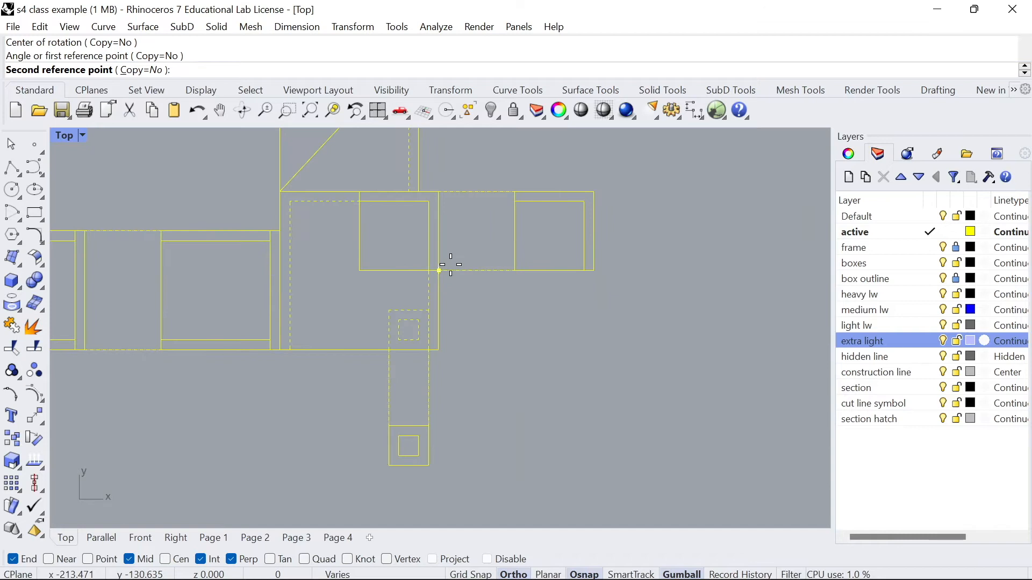
Step: Rotate the exploded top view by -45 degrees about its center
type("-45")
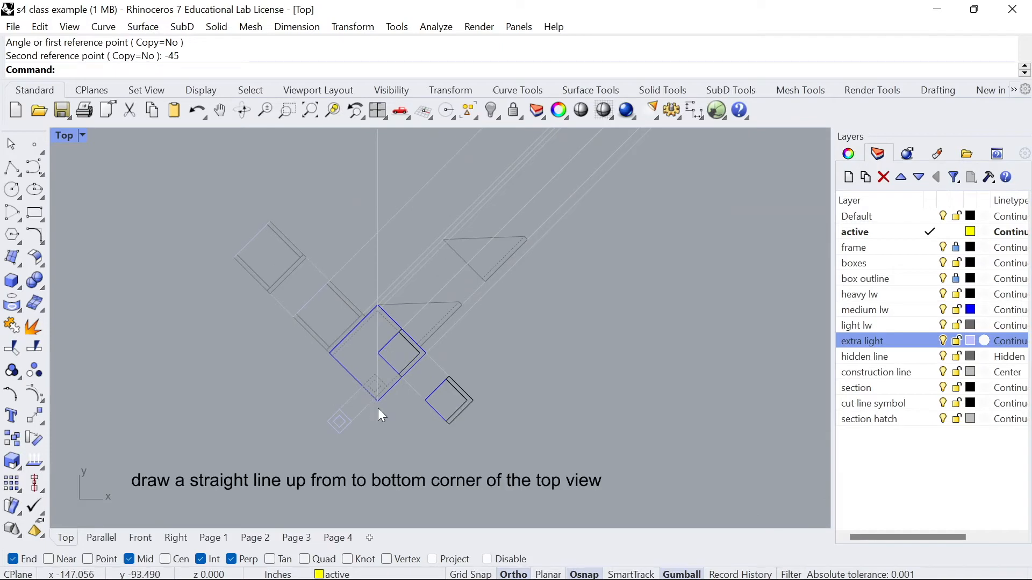
mouse_move(374, 158)
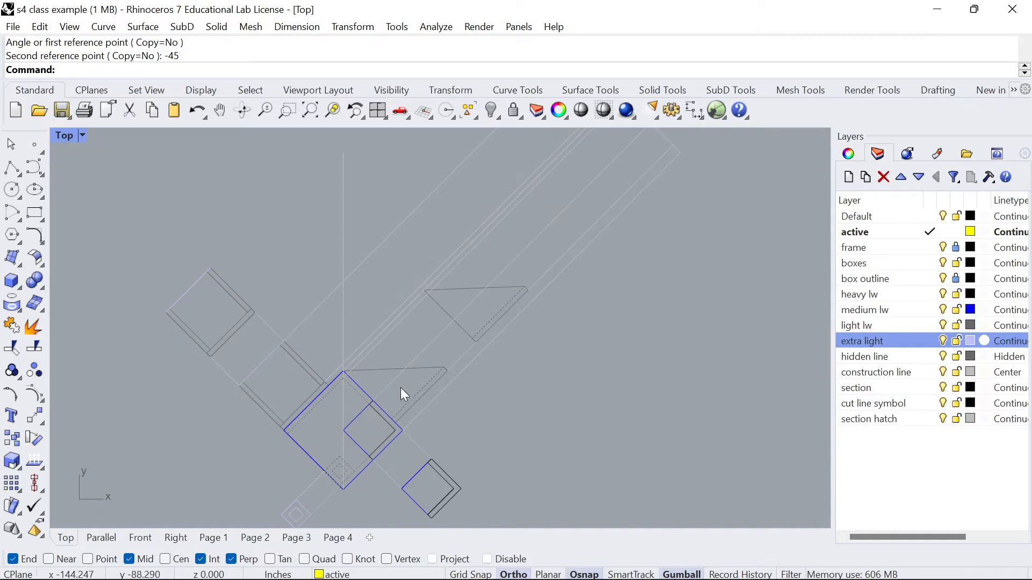
Step: Window-select the side view and move it from the triangle's bottom End corner
left_click_drag(401, 394, 464, 270)
type("M")
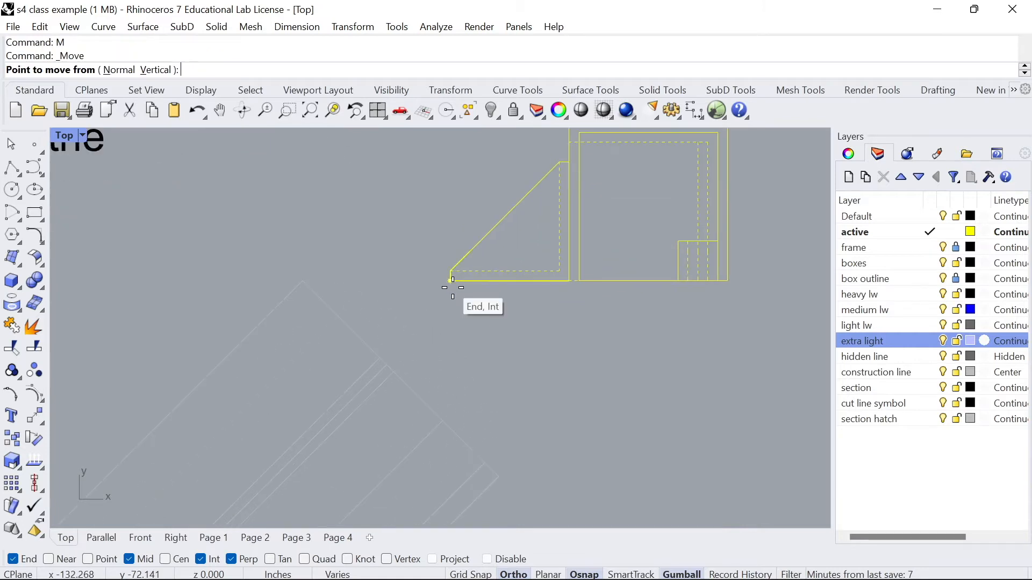
left_click(453, 280)
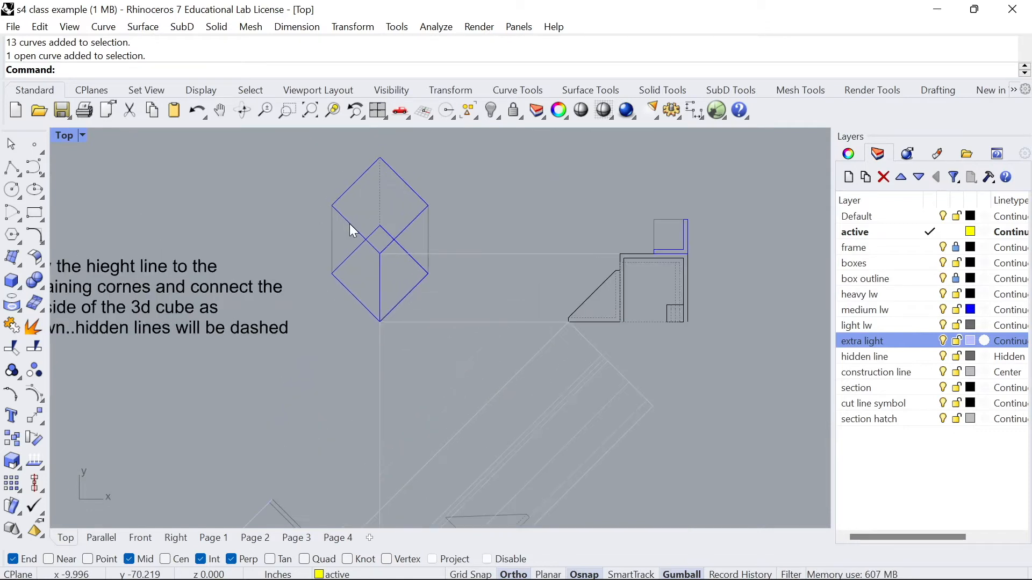
mouse_move(411, 269)
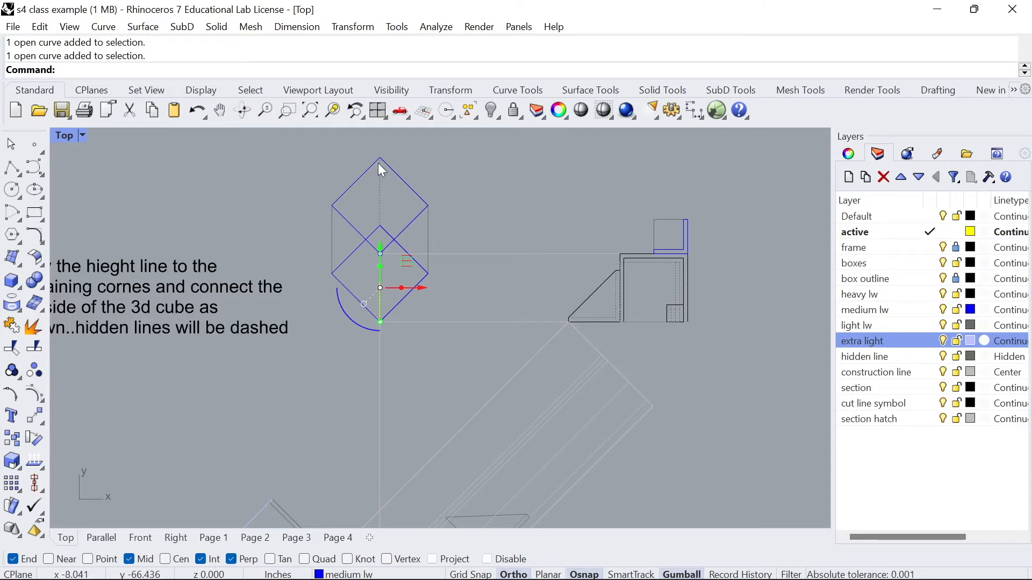
mouse_move(450, 220)
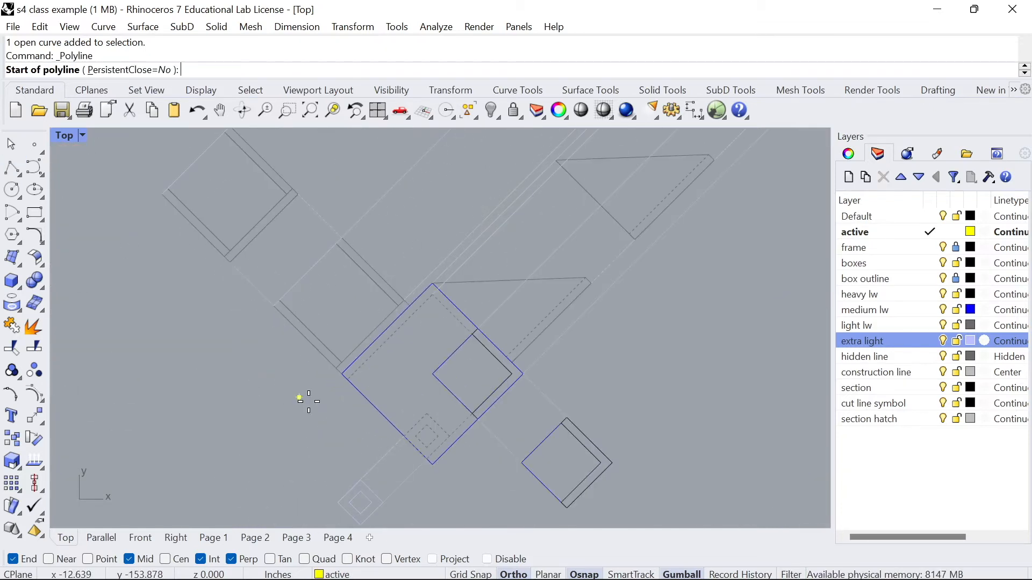
Step: Draw projection lines from the top-view corner and copy the height line to the diamond's left corner
left_click(438, 458)
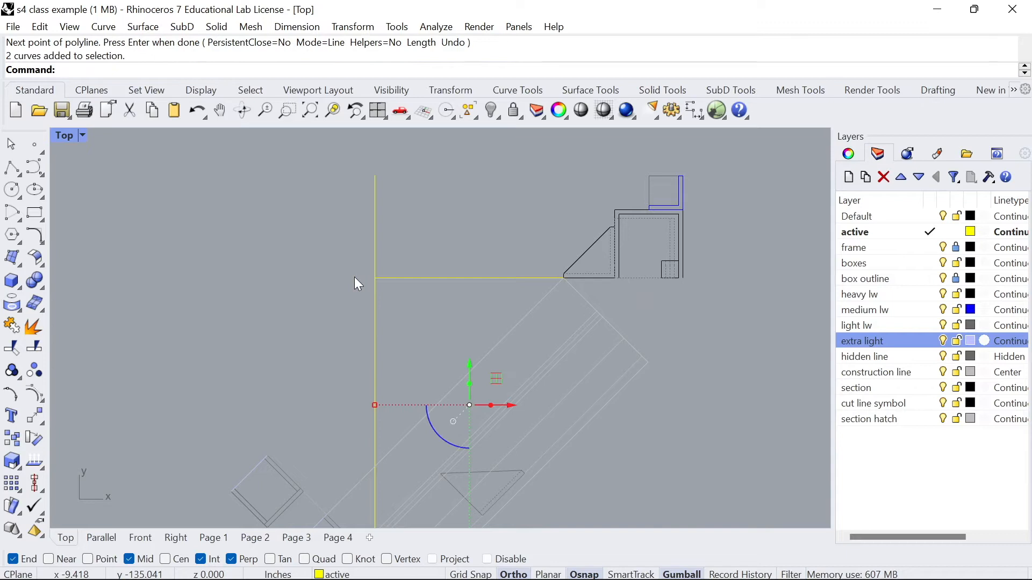
left_click(875, 372)
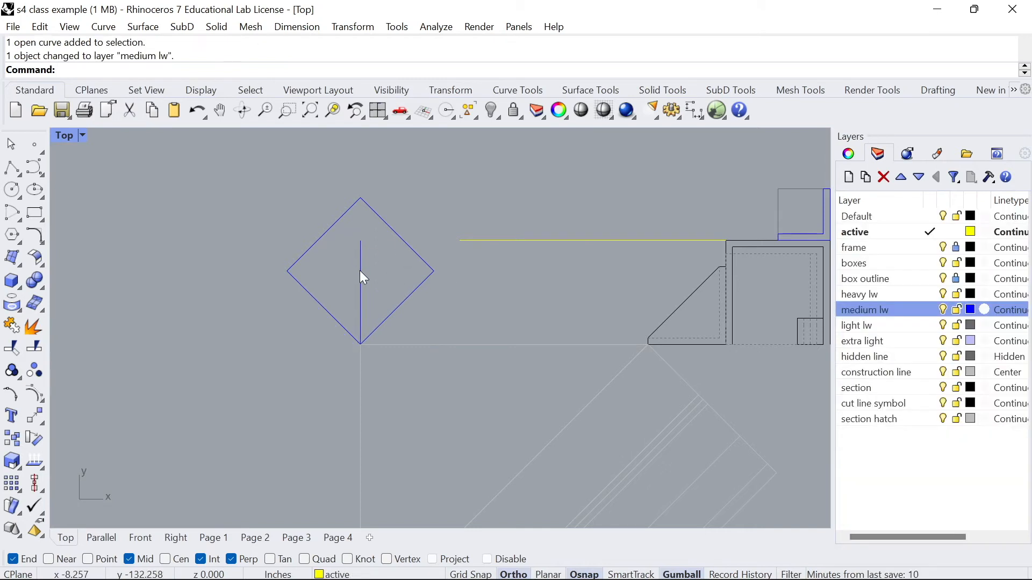
left_click(359, 276)
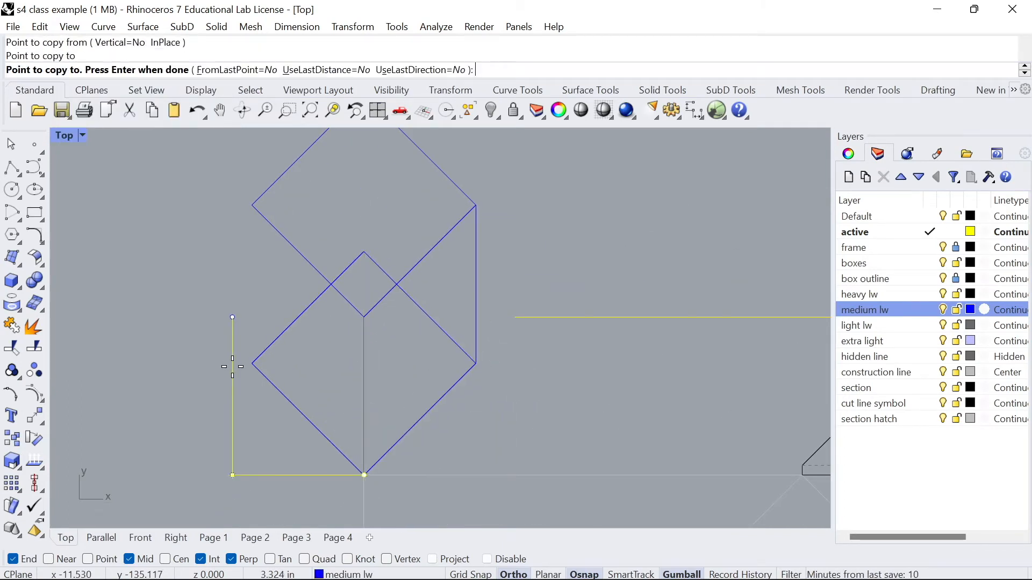
left_click(364, 252)
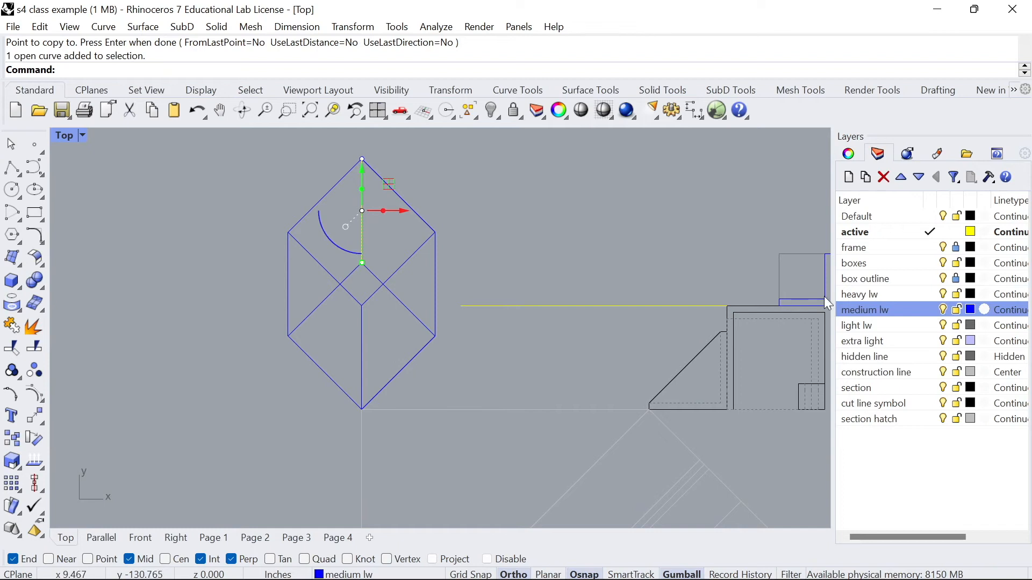
mouse_move(862, 351)
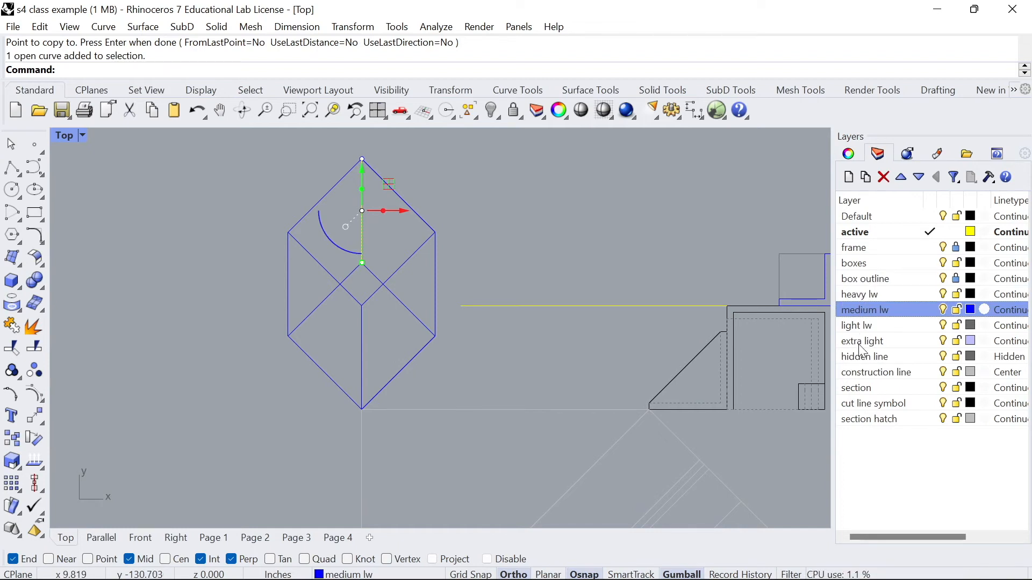
left_click(864, 356)
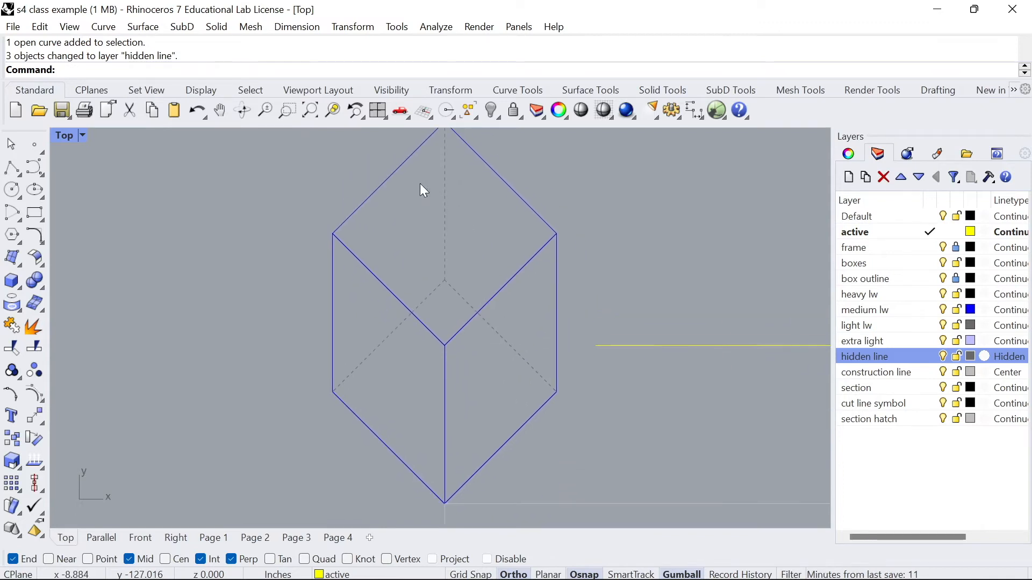
mouse_move(458, 220)
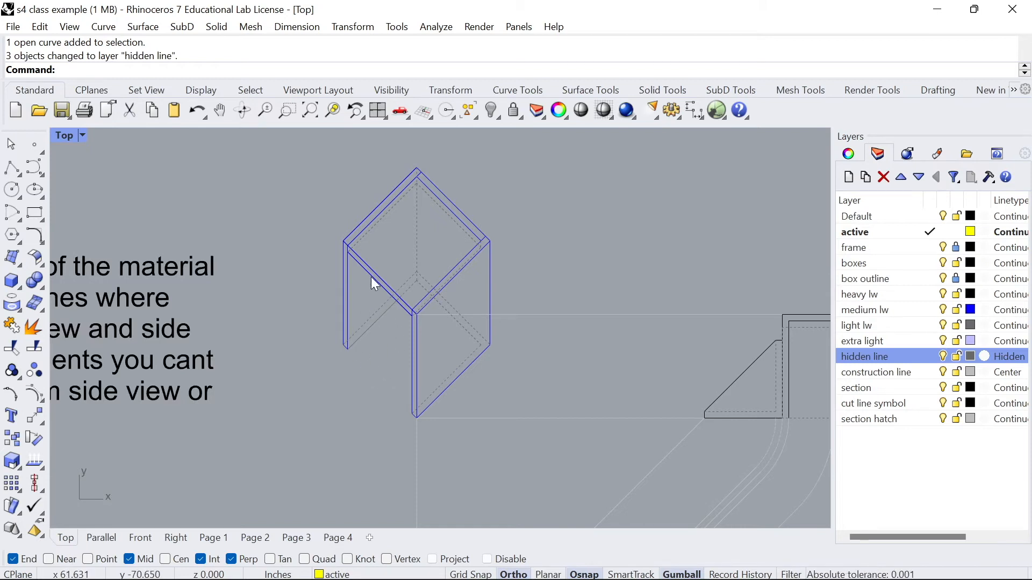
mouse_move(440, 342)
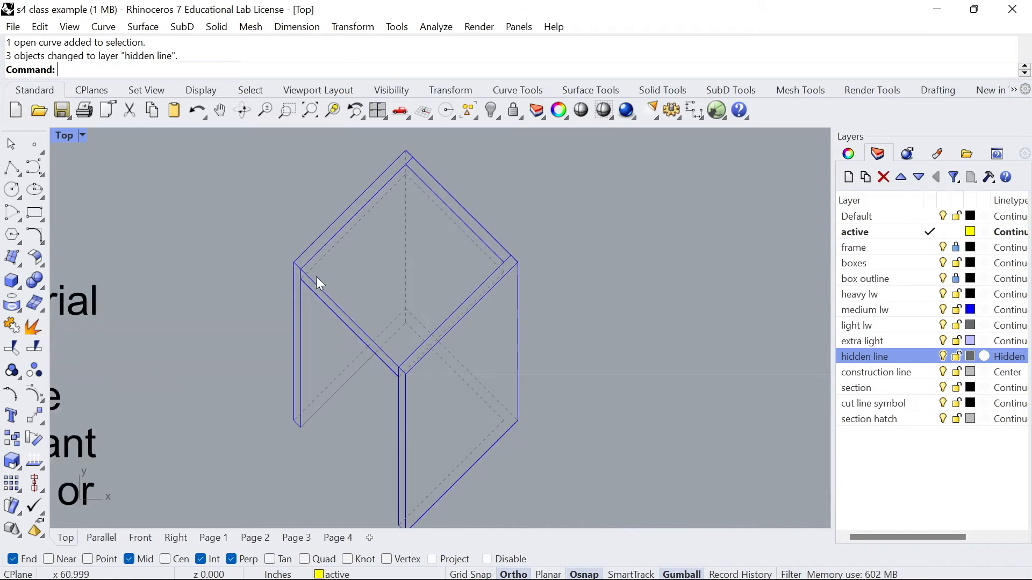
mouse_move(497, 249)
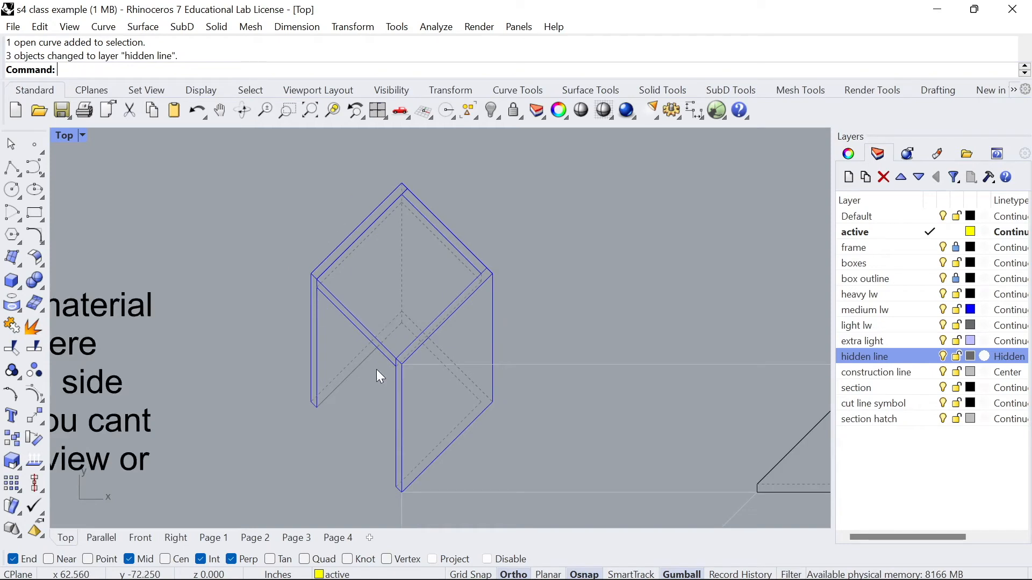
mouse_move(503, 405)
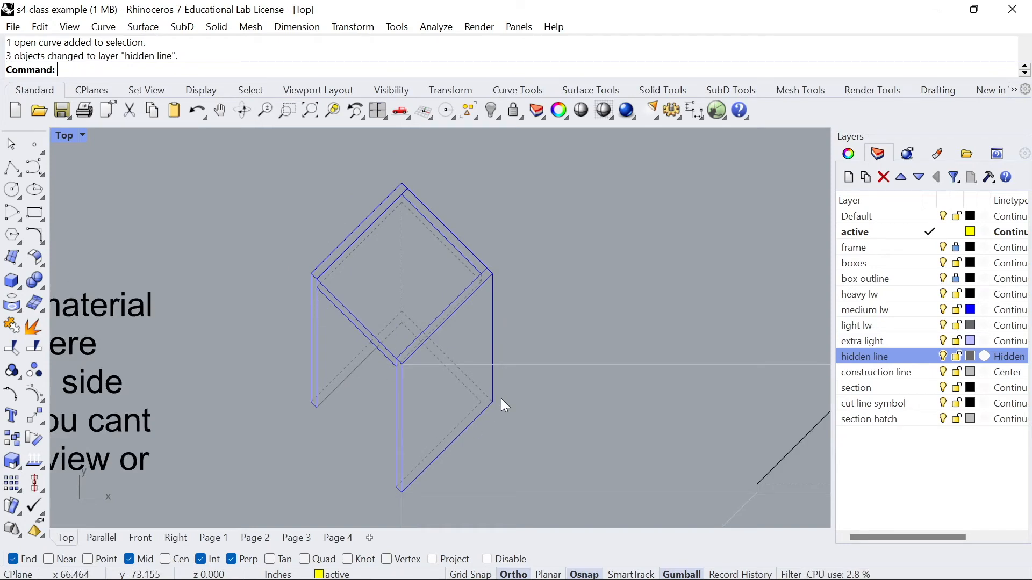
mouse_move(434, 320)
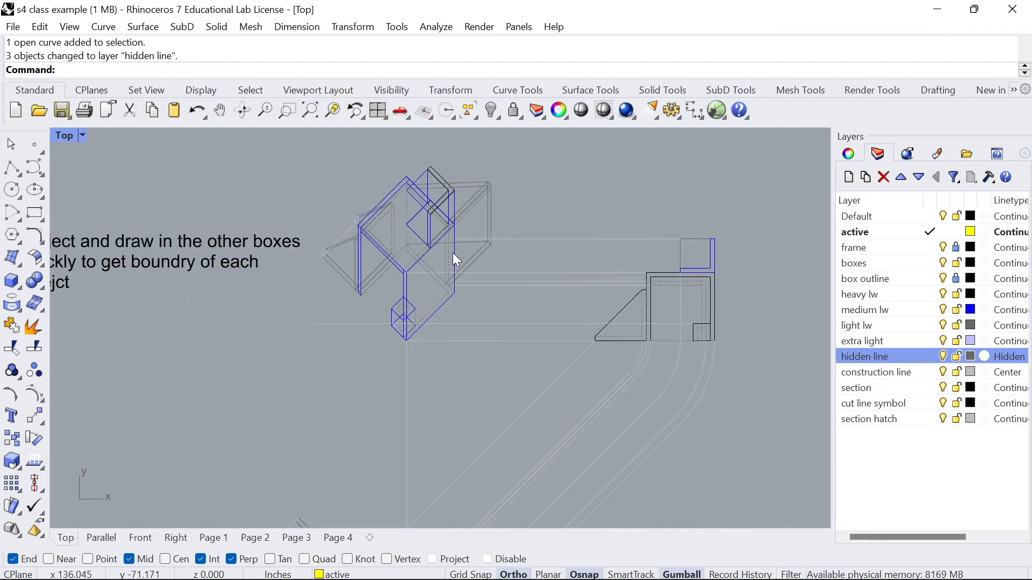
mouse_move(455, 230)
type("Copy")
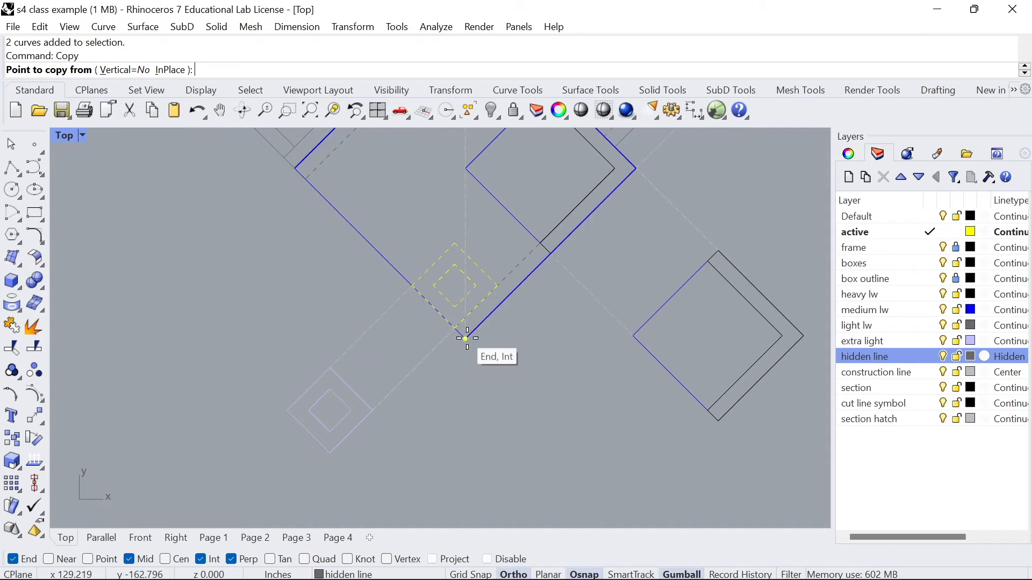
Step: Copy the small square from its corner onto the oblique corner and raise it to its height
left_click(466, 337)
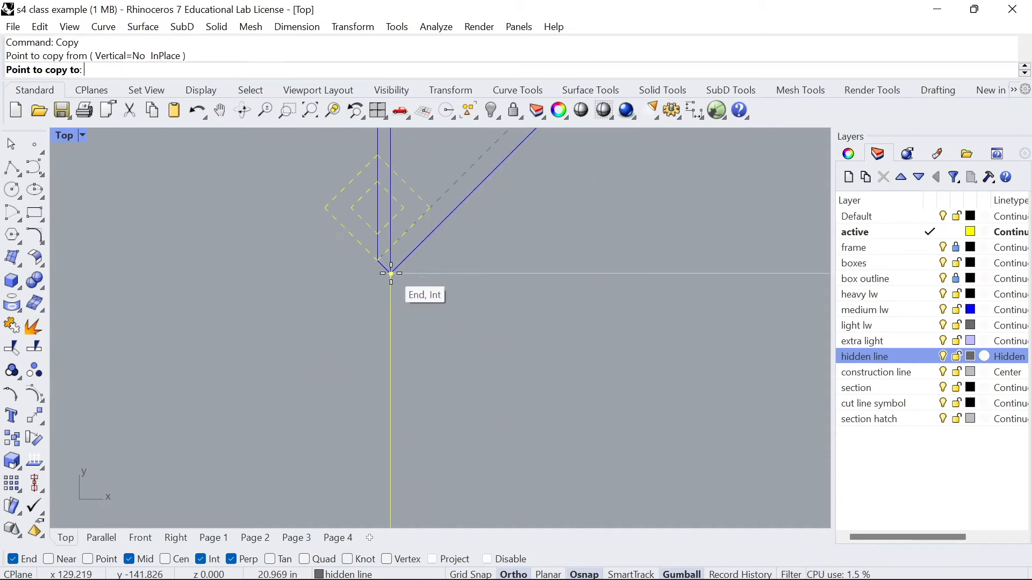
left_click(385, 283)
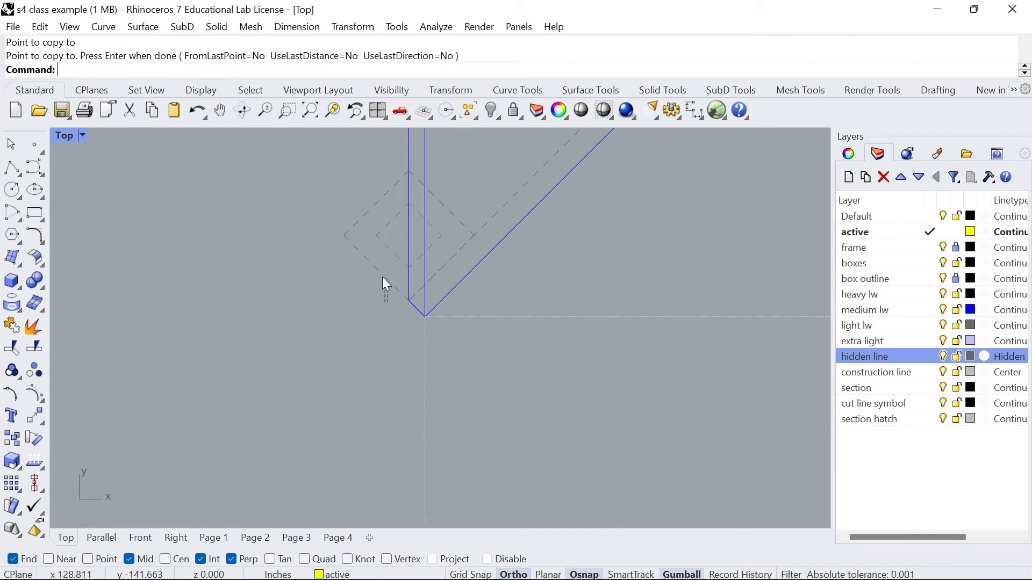
right_click(864, 356)
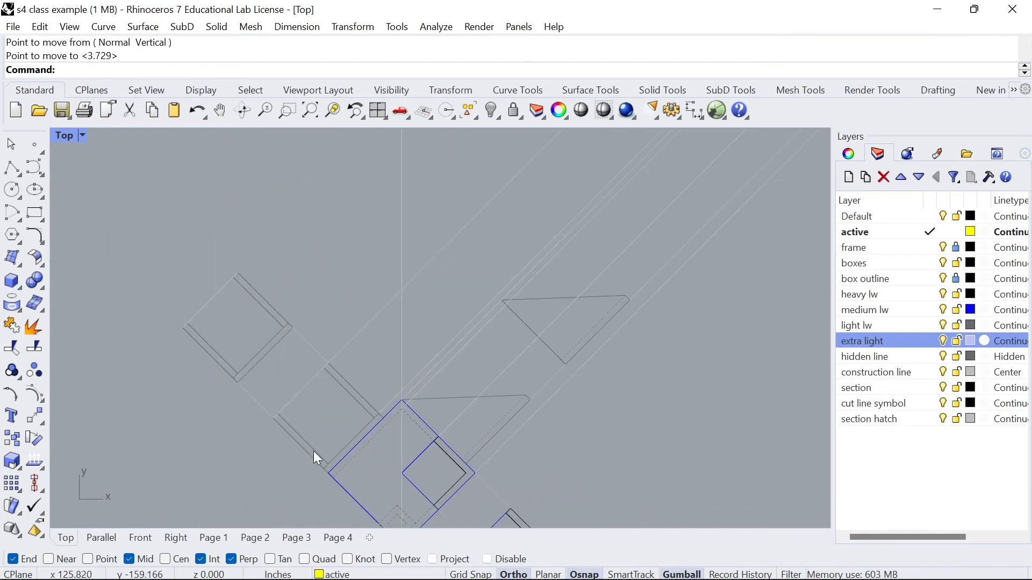
left_click(349, 293)
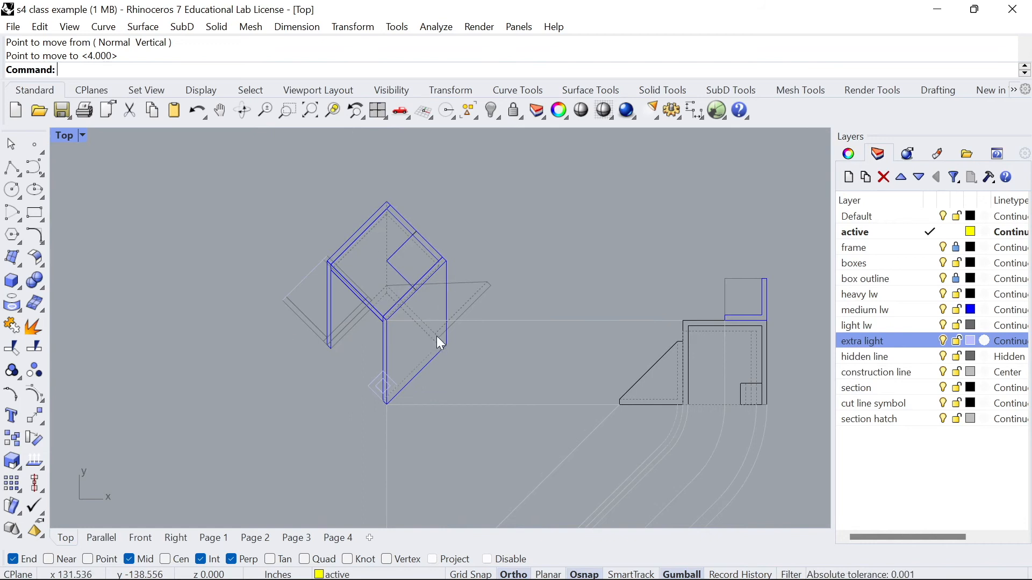
mouse_move(12, 166)
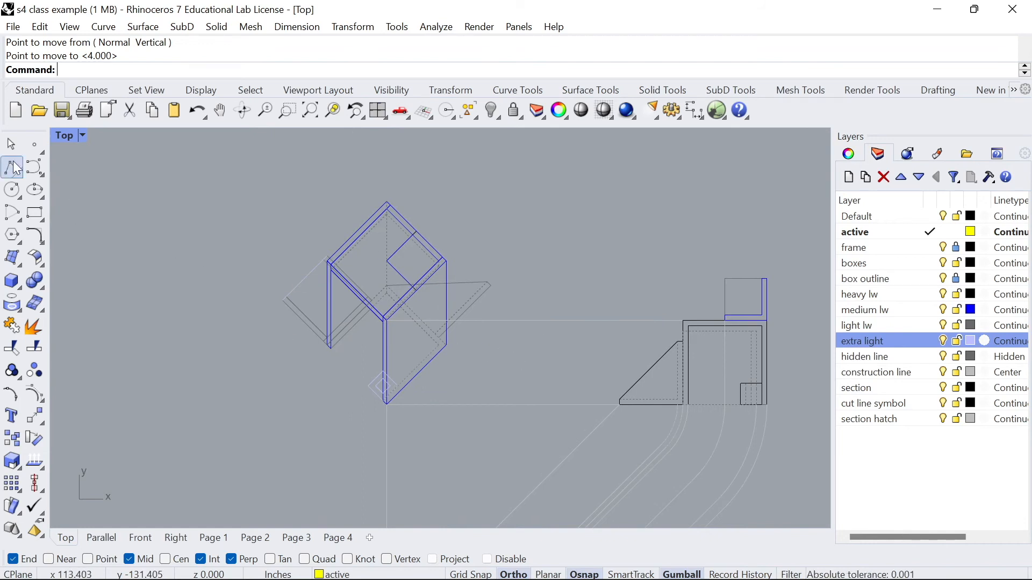
Step: Trace the small piece's edges as a new Polyline on the oblique box
left_click(697, 337)
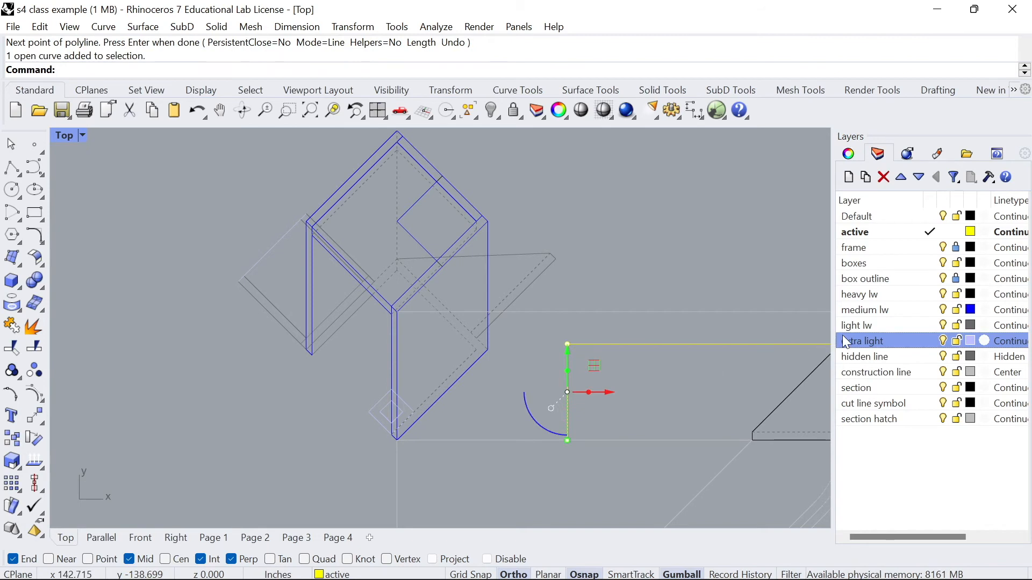
left_click(862, 341)
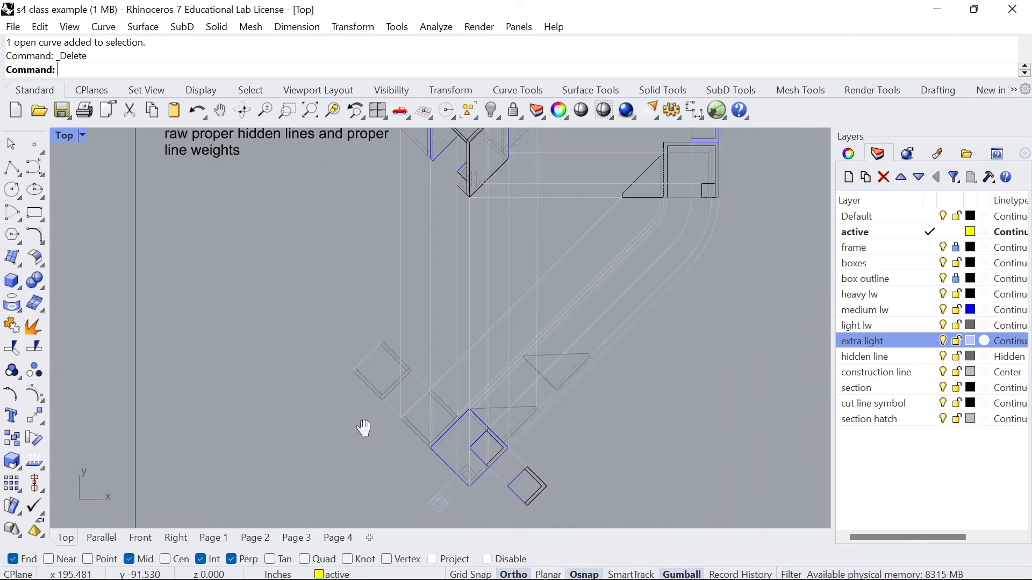
left_click_drag(365, 429, 444, 237)
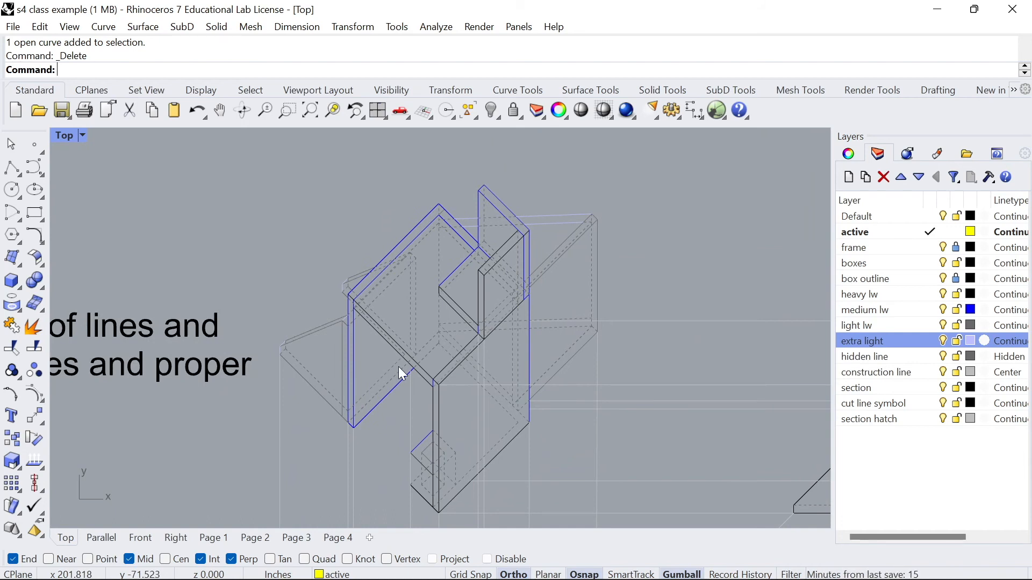
mouse_move(388, 366)
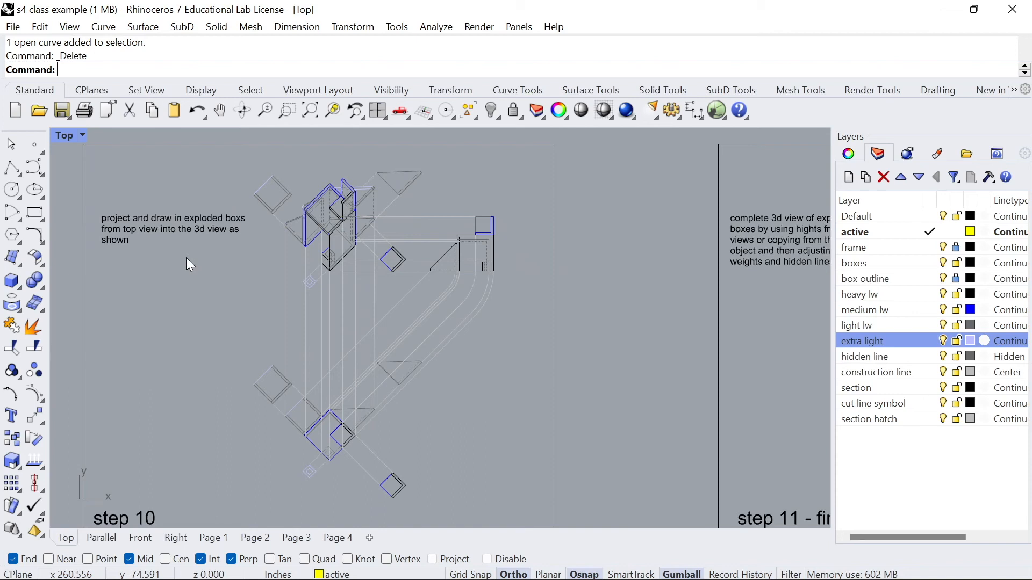
mouse_move(329, 223)
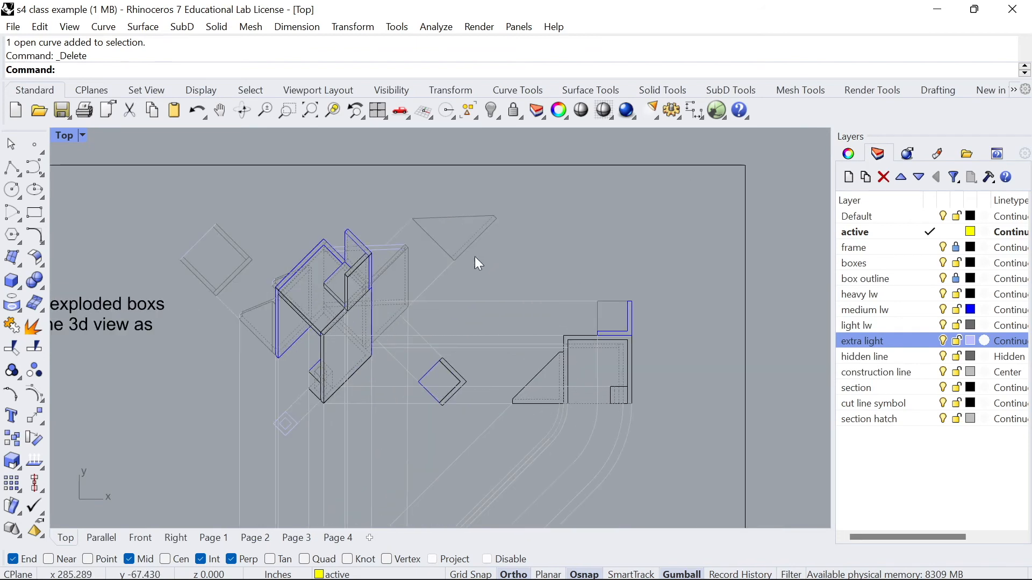
mouse_move(335, 257)
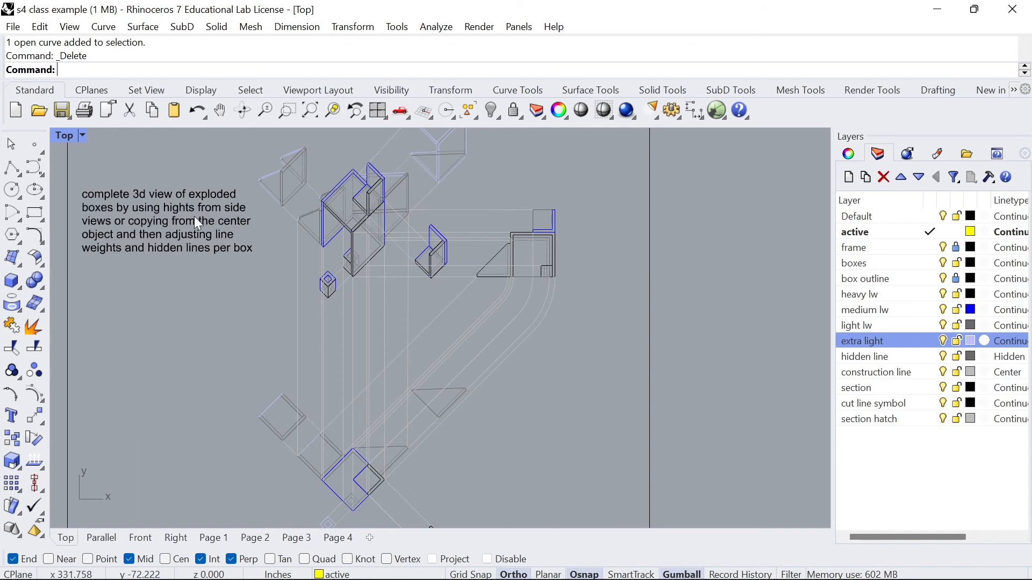
mouse_move(138, 249)
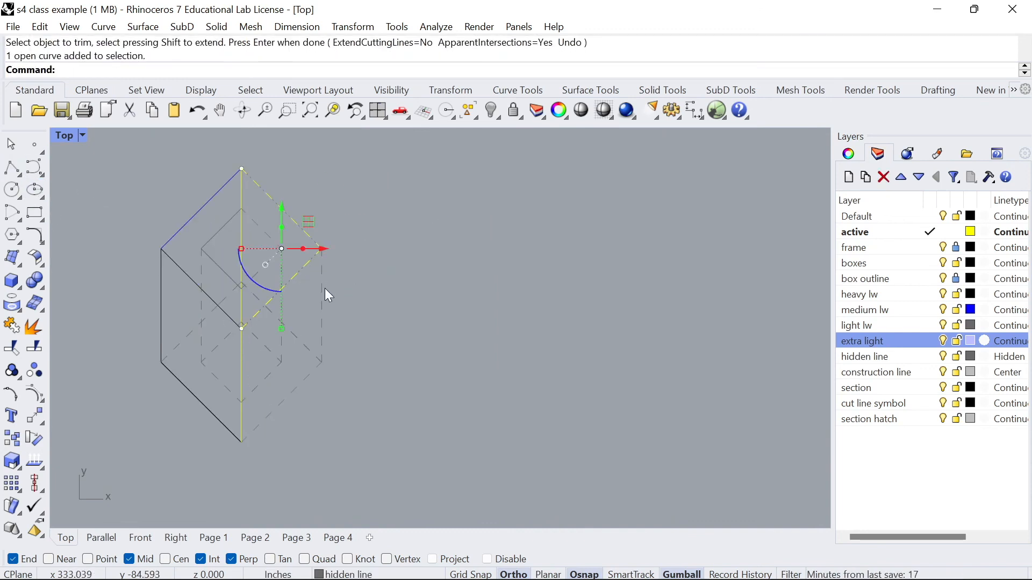
Step: Split the crossing edge, put outlines on heavy lw and the inner edge on hidden line
left_click(859, 294)
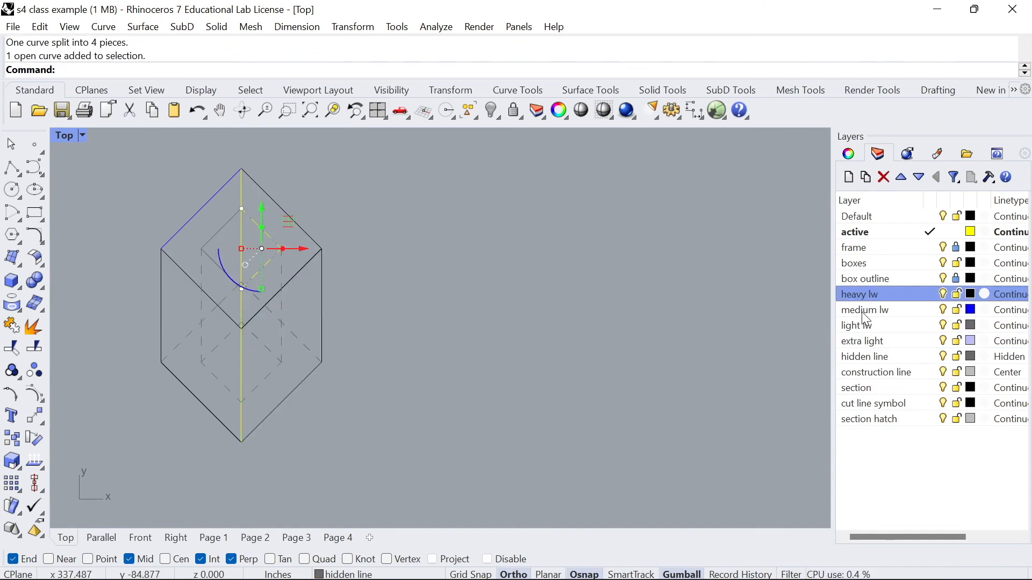
left_click(864, 310)
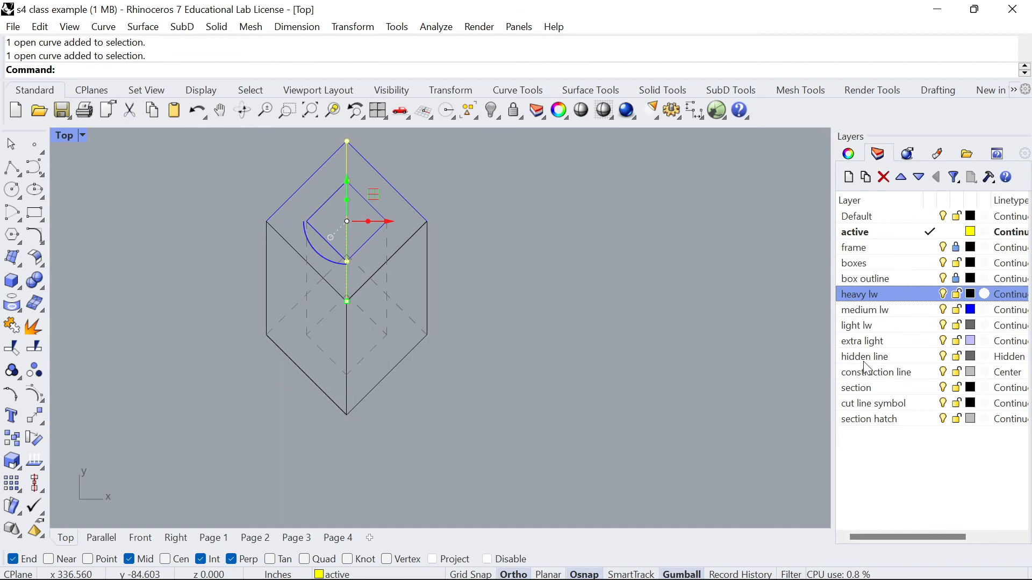
left_click(857, 324)
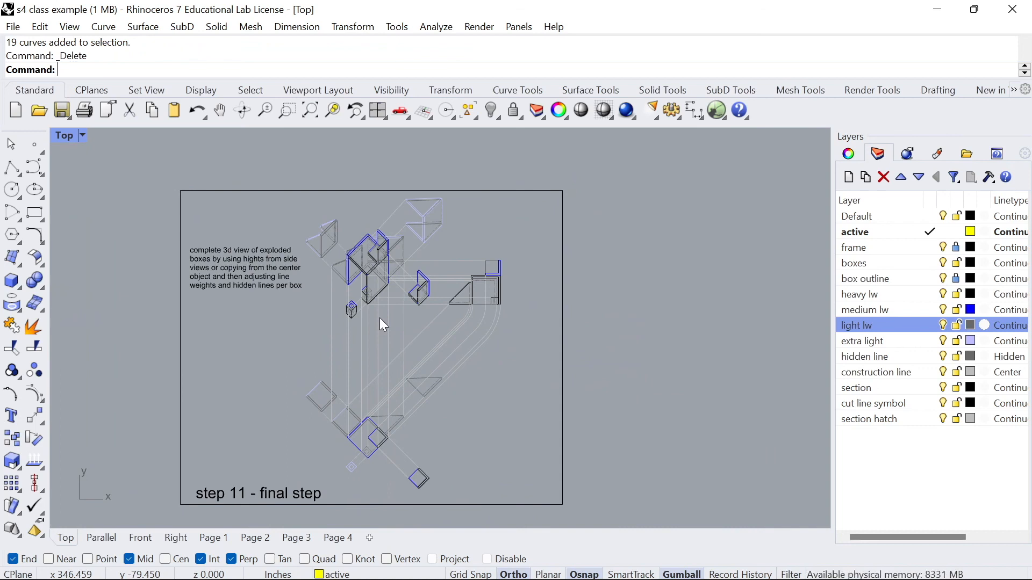
mouse_move(629, 333)
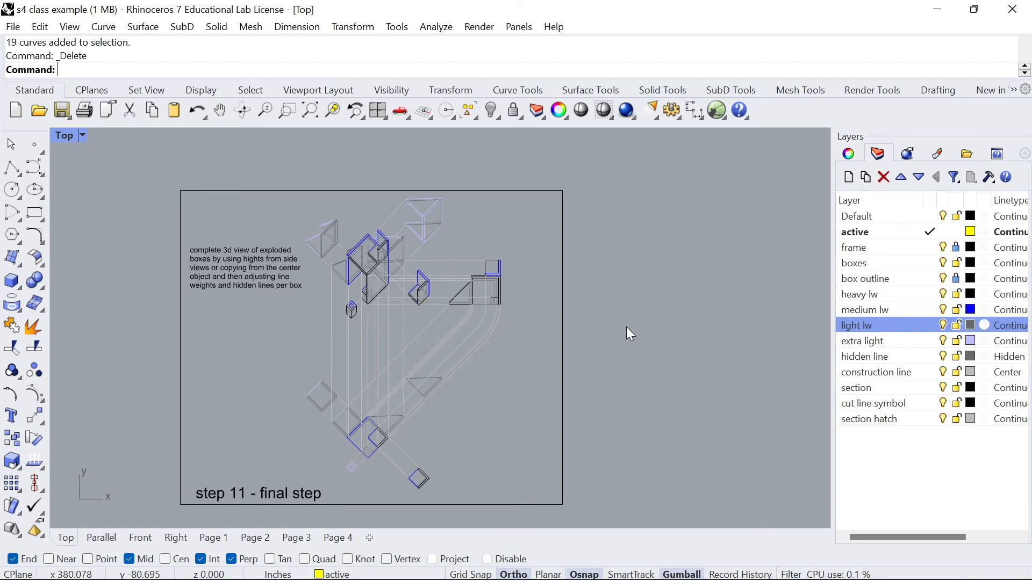
mouse_move(626, 378)
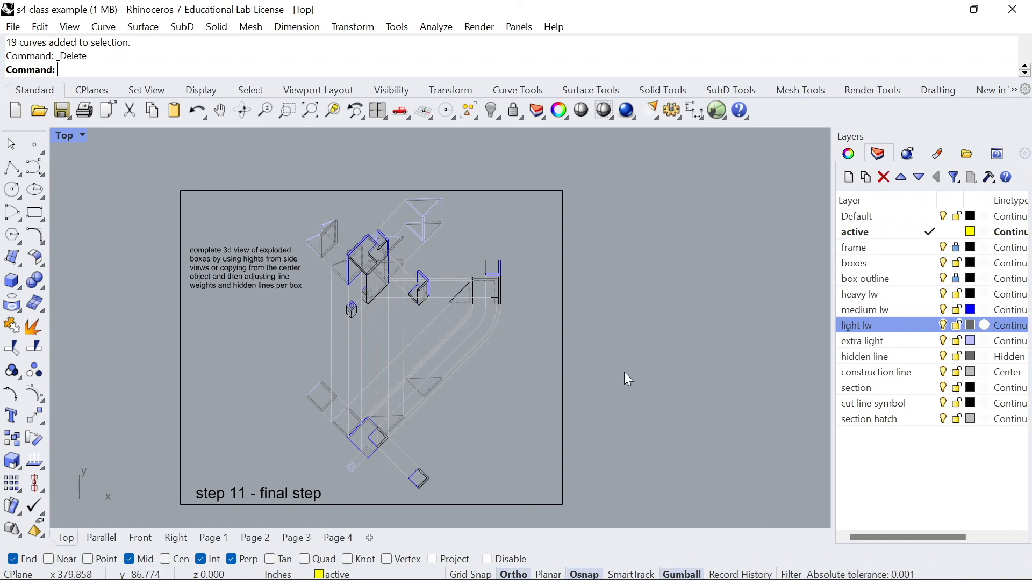
mouse_move(600, 392)
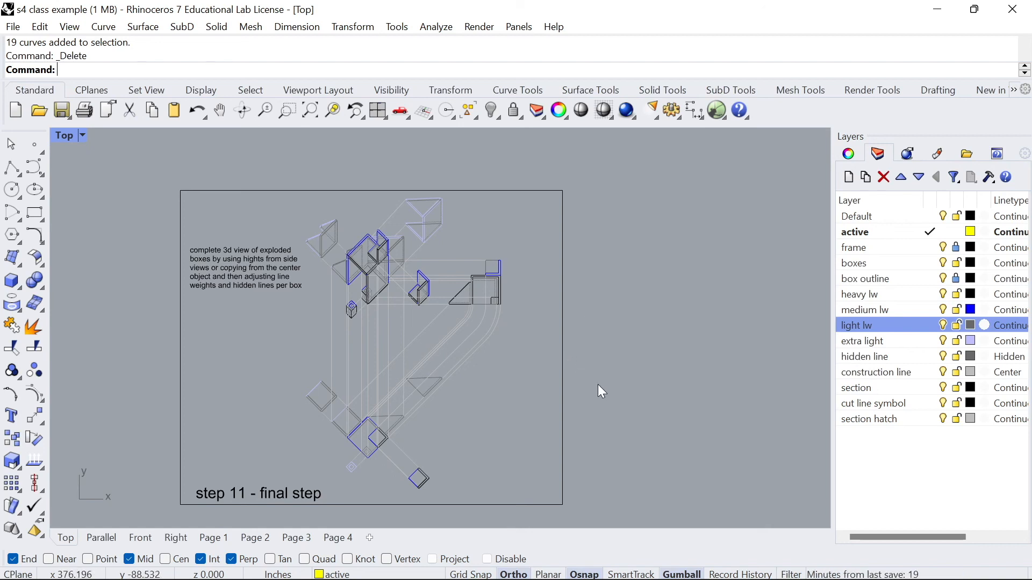